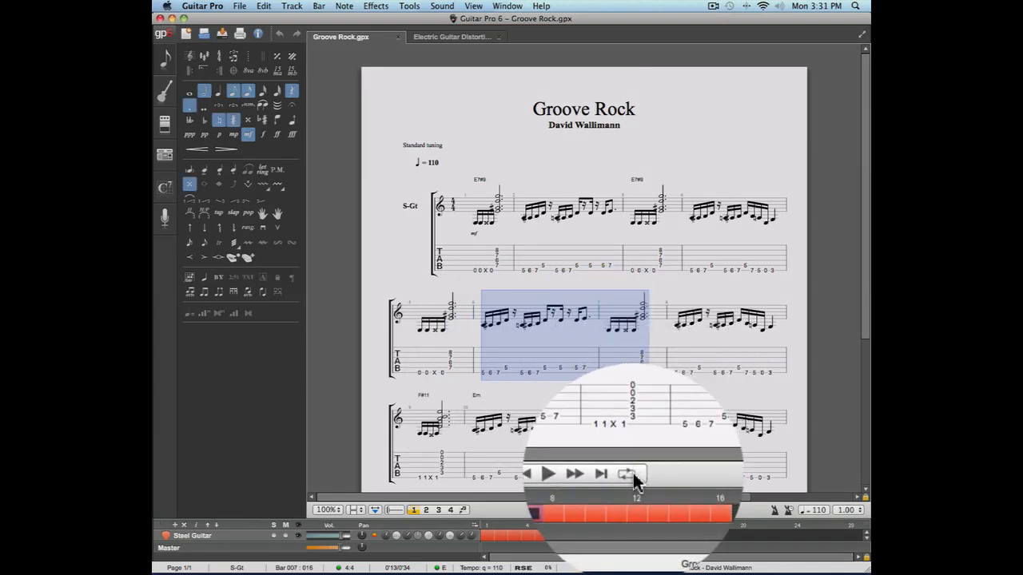
# - Open the loop playback settings for the highlighted Groove Rock bars
pyautogui.click(628, 473)
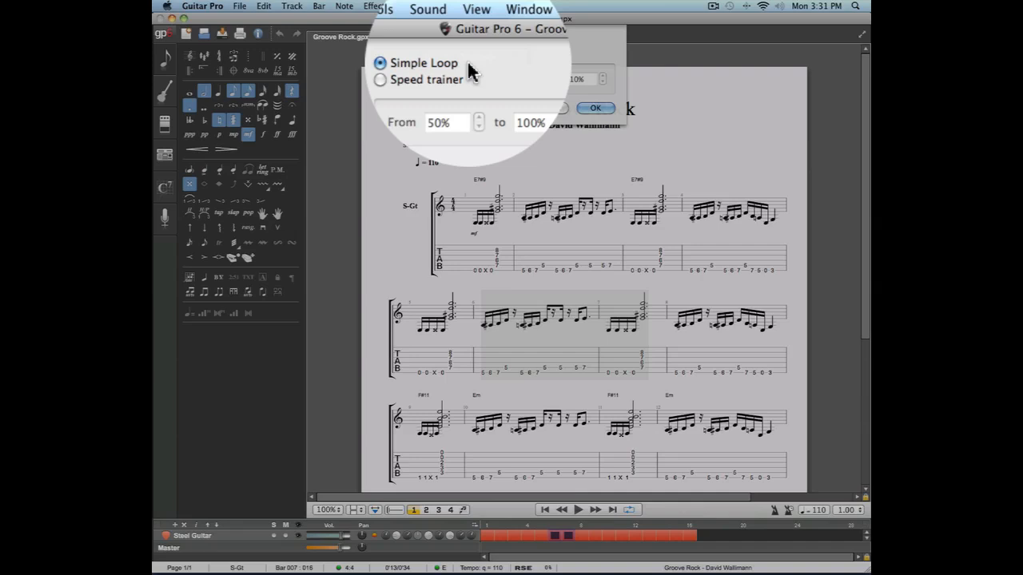
# - Switch the loop to Speed trainer mode and check the 50% starting speed
pyautogui.click(410, 79)
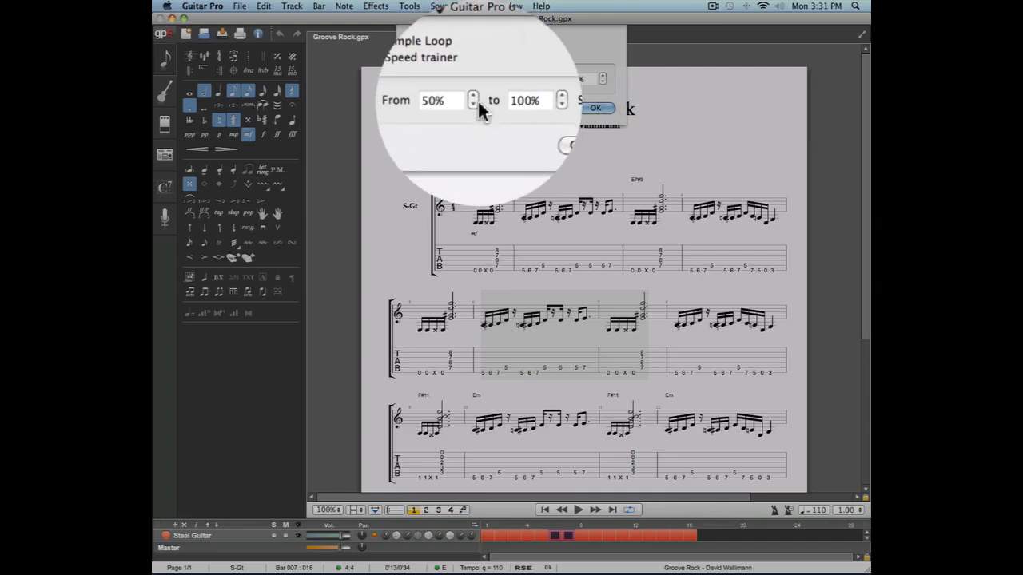
pyautogui.click(386, 44)
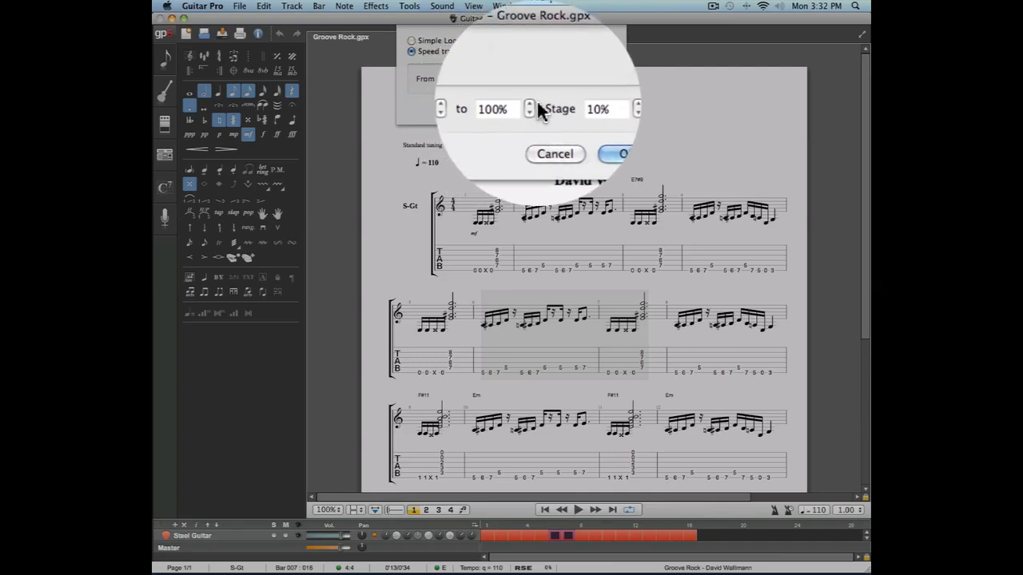
# - Keep the trainer target at 100% and raise the stage step from 10% to 13%
pyautogui.click(530, 113)
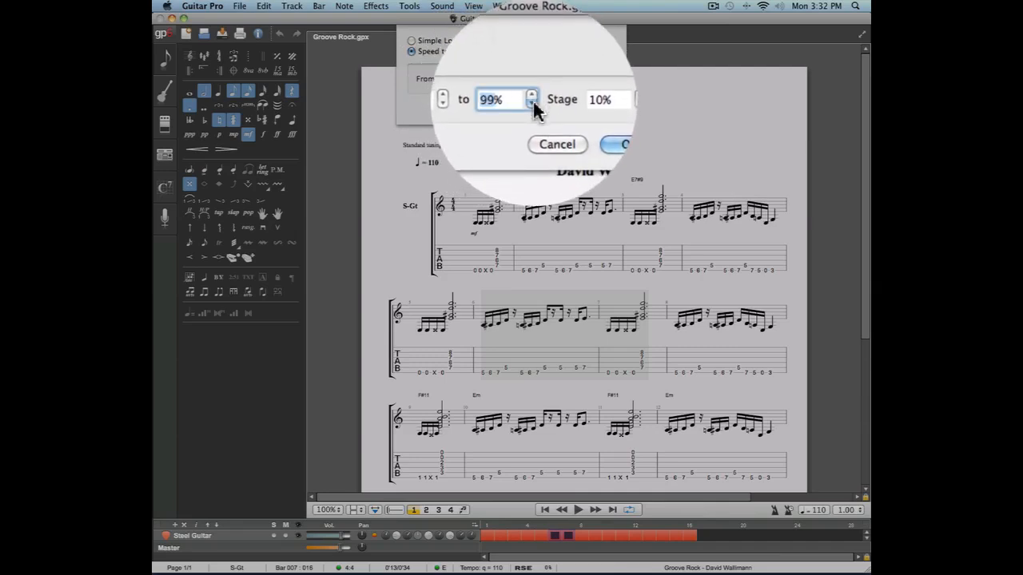
pyautogui.click(532, 95)
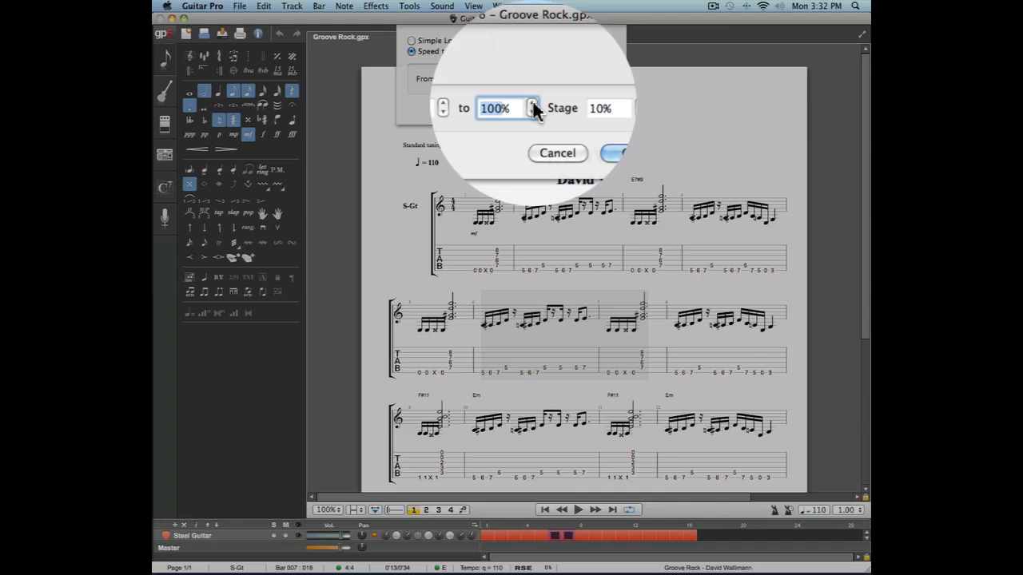
pyautogui.click(532, 103)
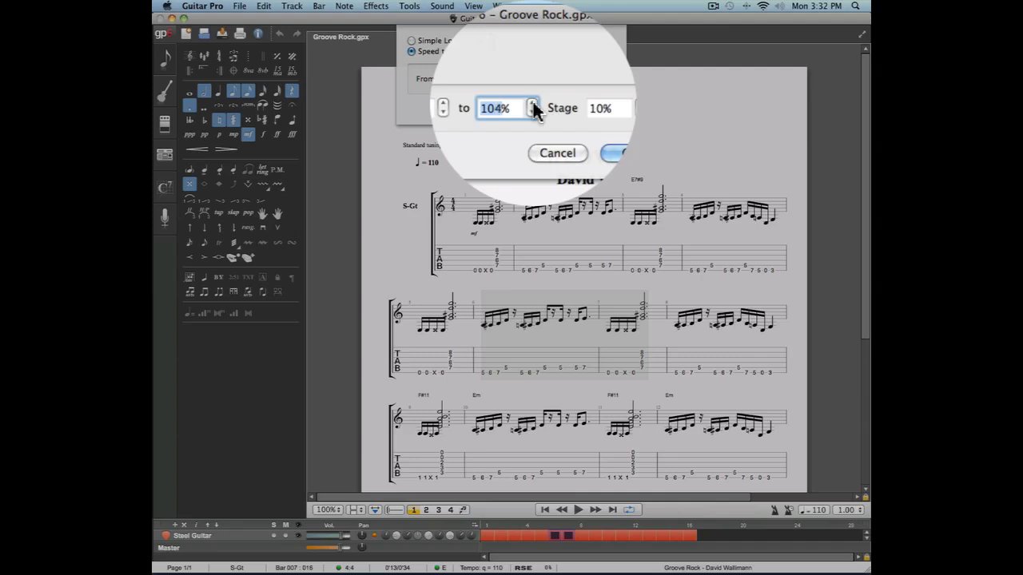
pyautogui.click(533, 102)
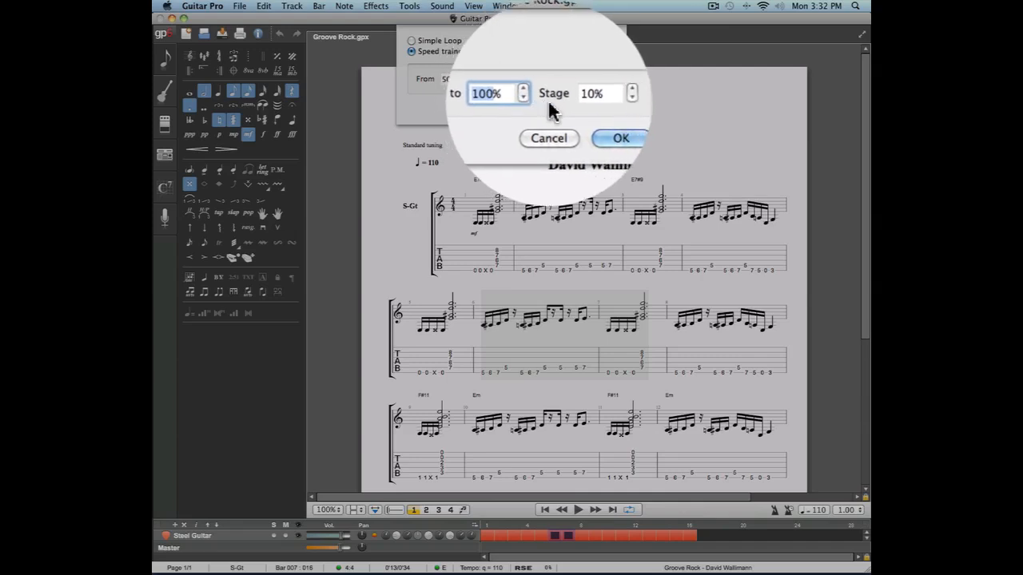
pyautogui.click(604, 104)
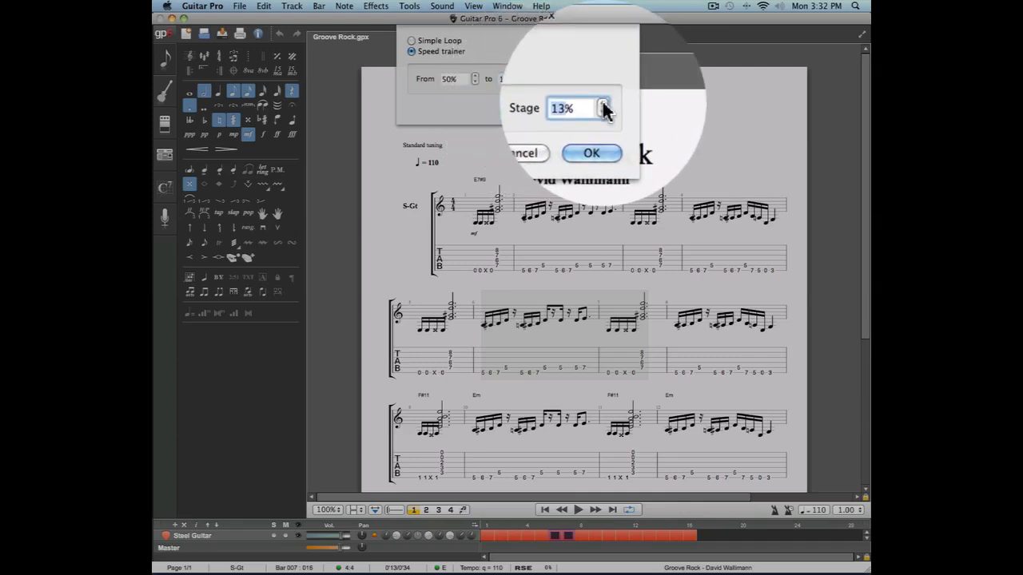
pyautogui.click(591, 153)
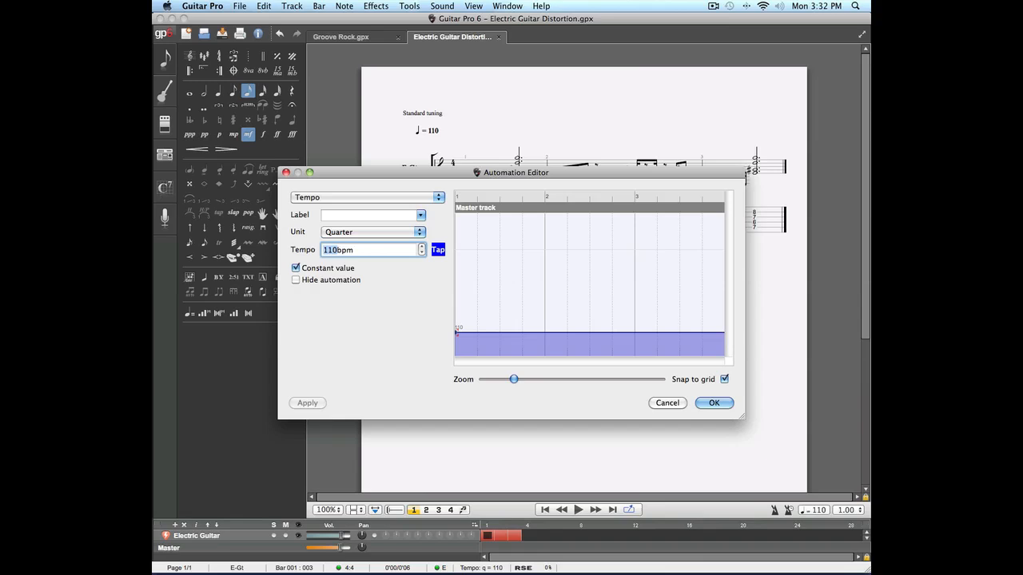
pyautogui.moveTo(450, 231)
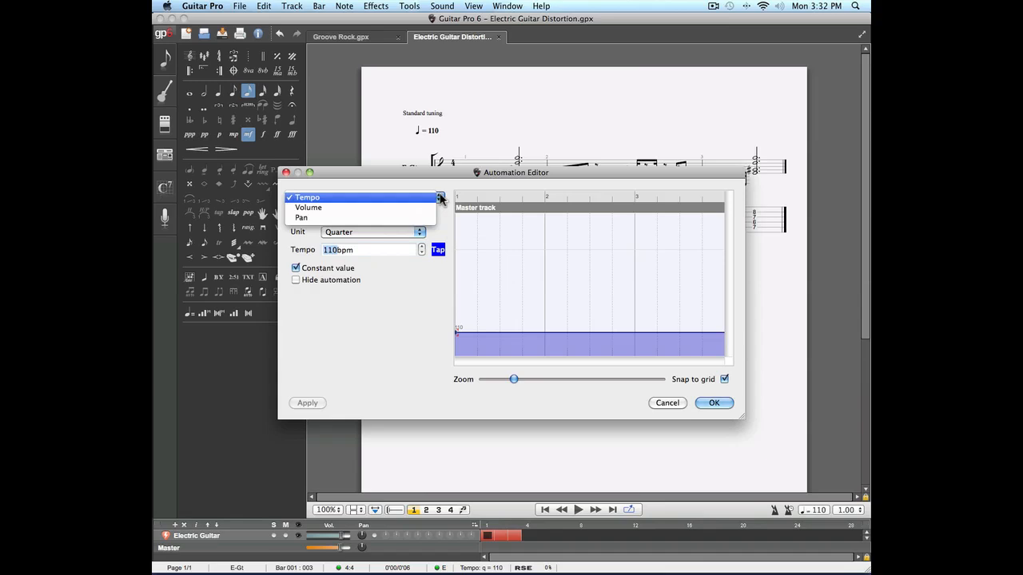
# - Browse the automation parameter list (Tempo, Volume, Pan), keeping Tempo at 110 bpm
pyautogui.click(308, 197)
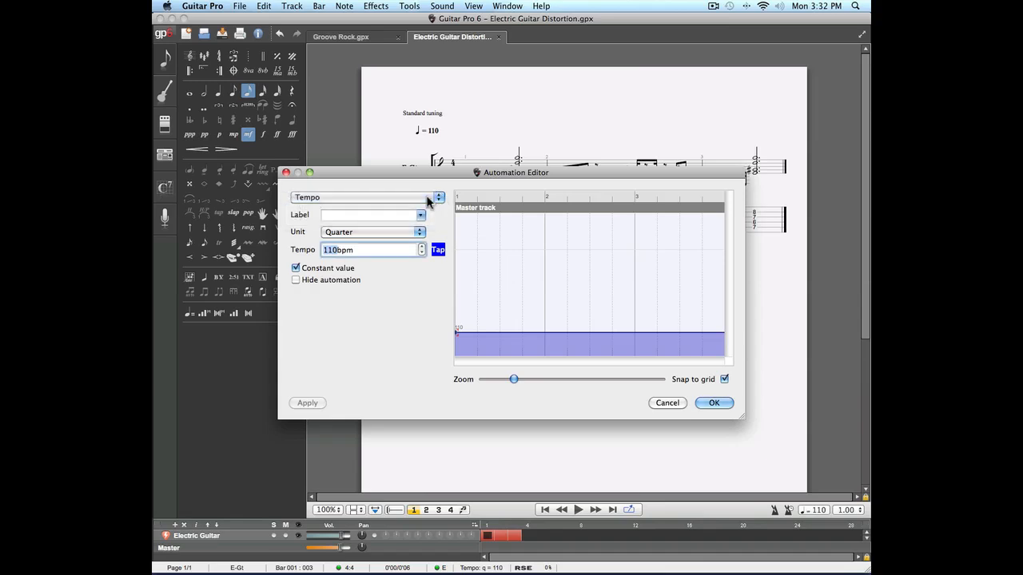
pyautogui.moveTo(432, 214)
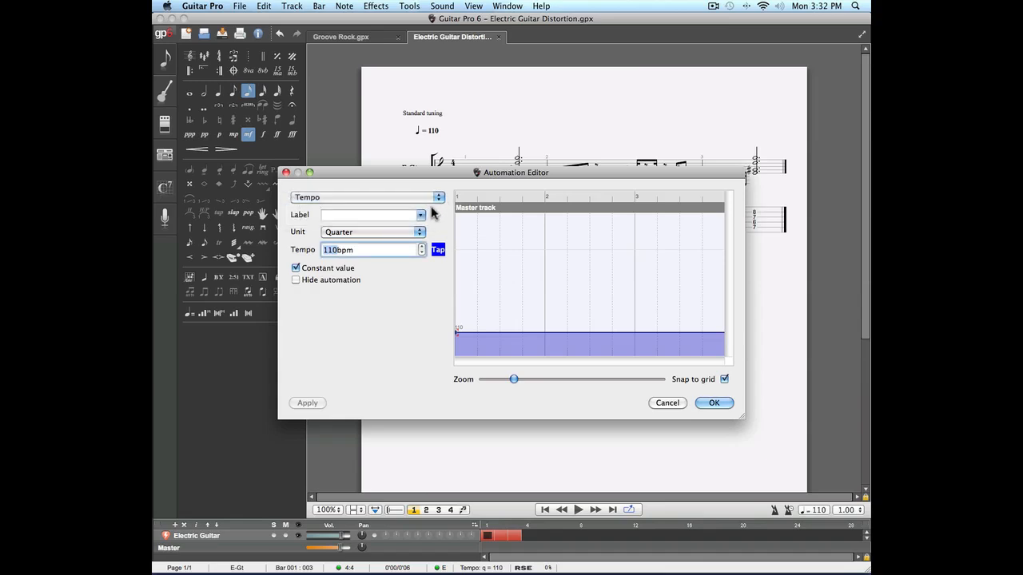
# - Label the tempo change 'Fast Rock' and confirm the automation editor with OK
pyautogui.click(419, 214)
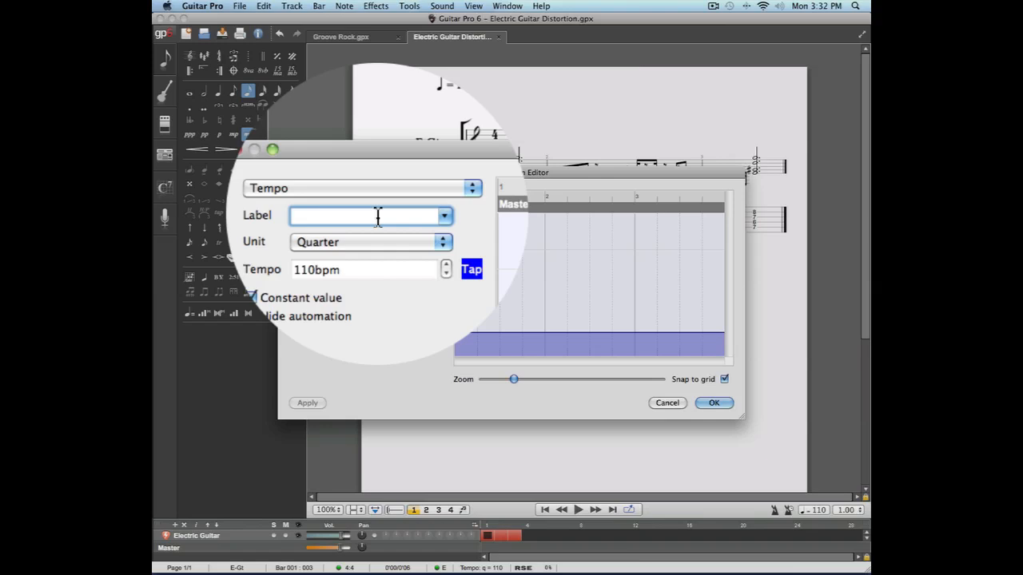
pyautogui.write('Fast Rock')
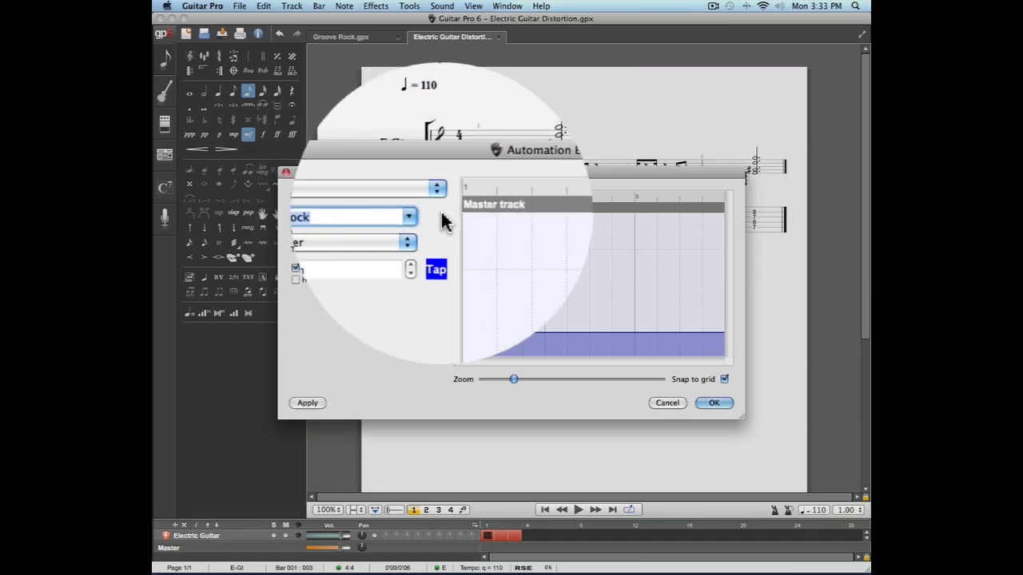
pyautogui.click(409, 216)
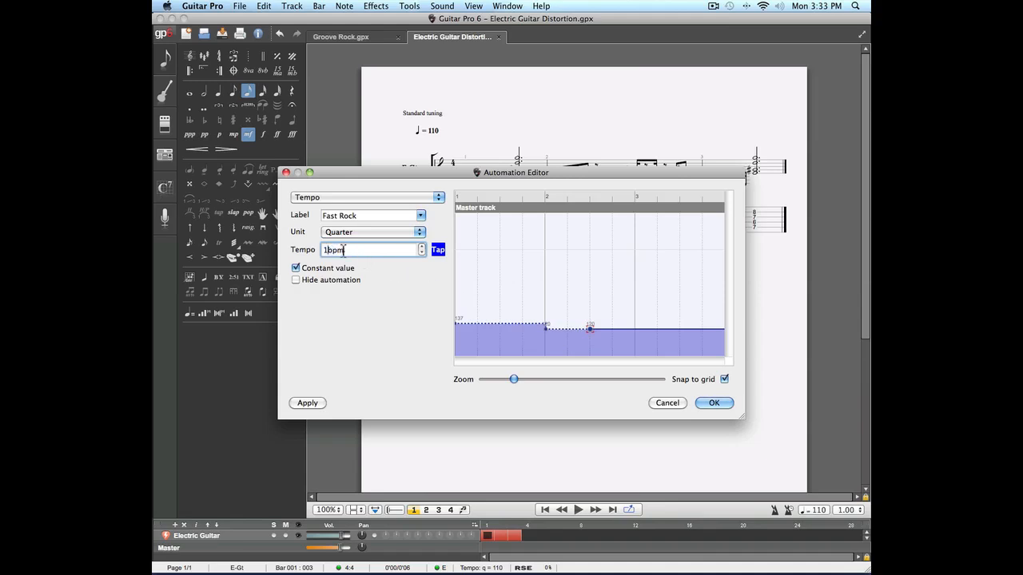
pyautogui.click(713, 403)
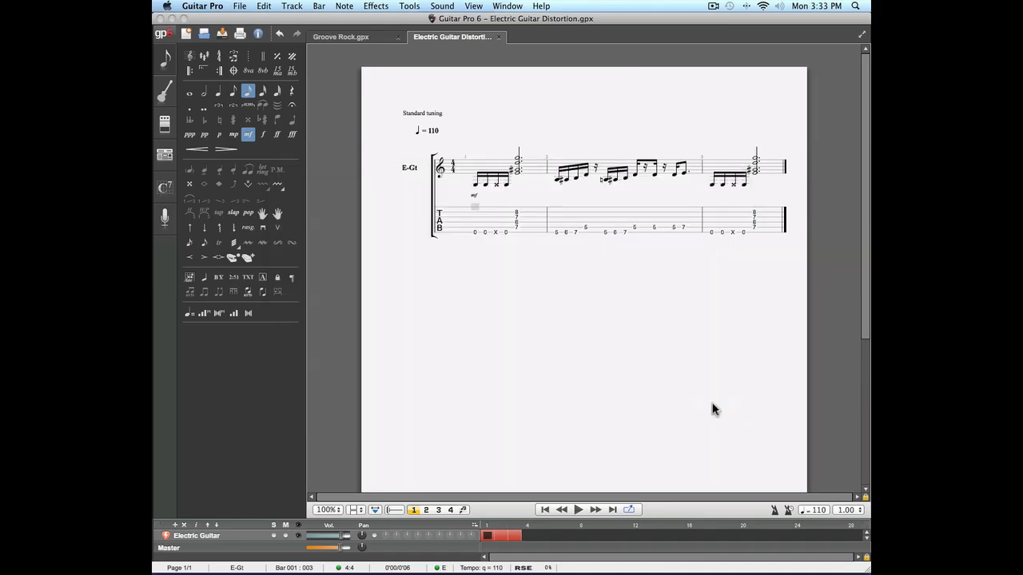